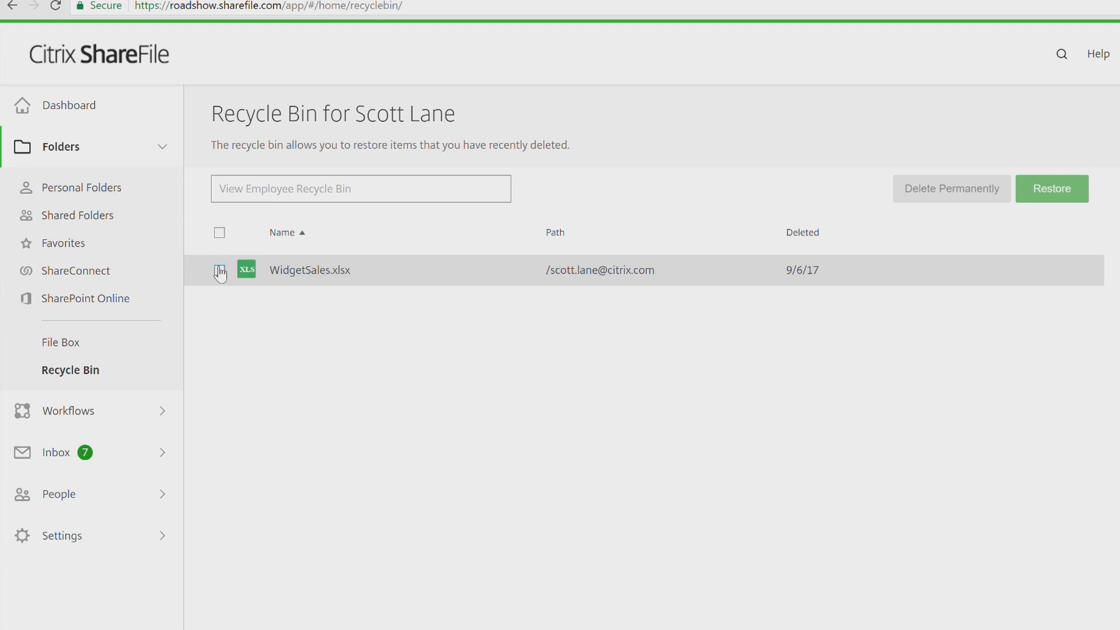
click(1051, 188)
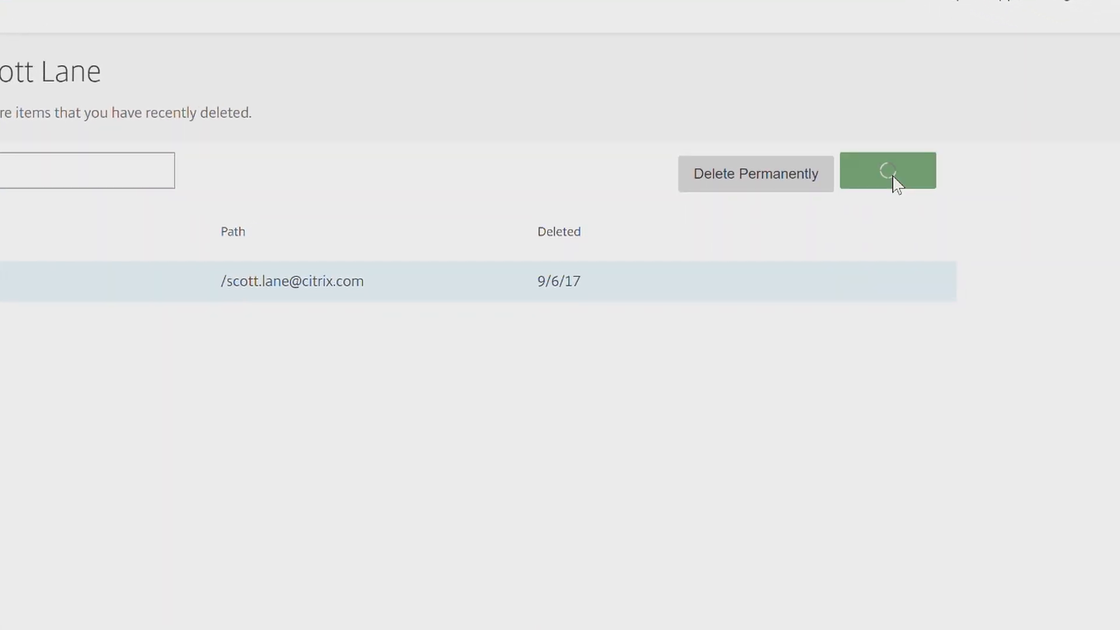